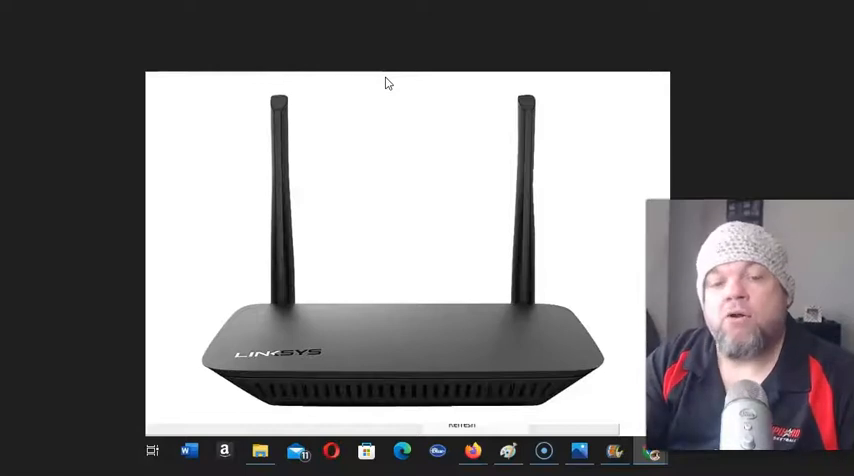
{"action": "mouse_move", "coordinate": [696, 52]}
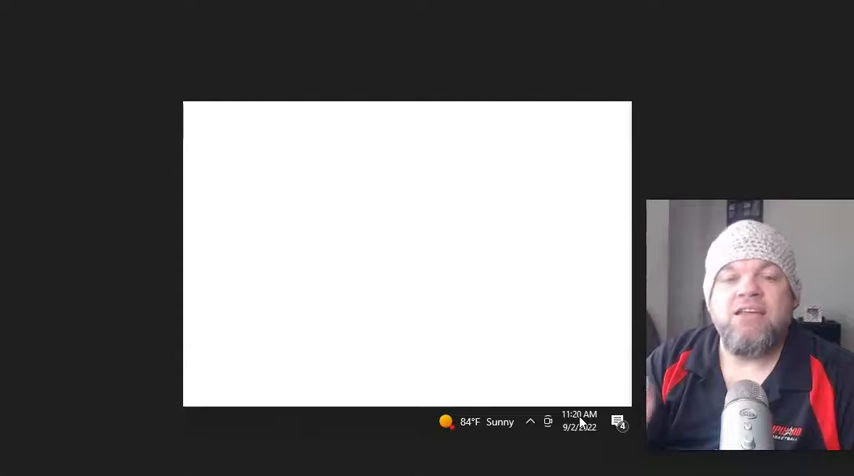
{"action": "mouse_move", "coordinate": [816, 88]}
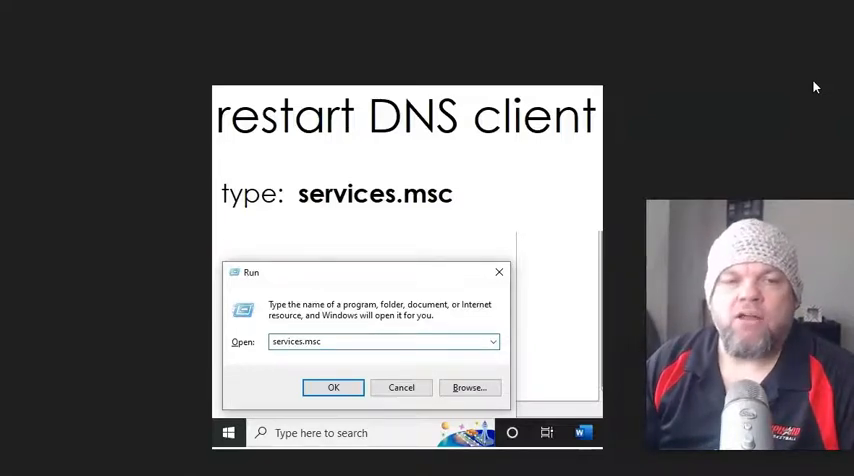
{"action": "mouse_move", "coordinate": [710, 122]}
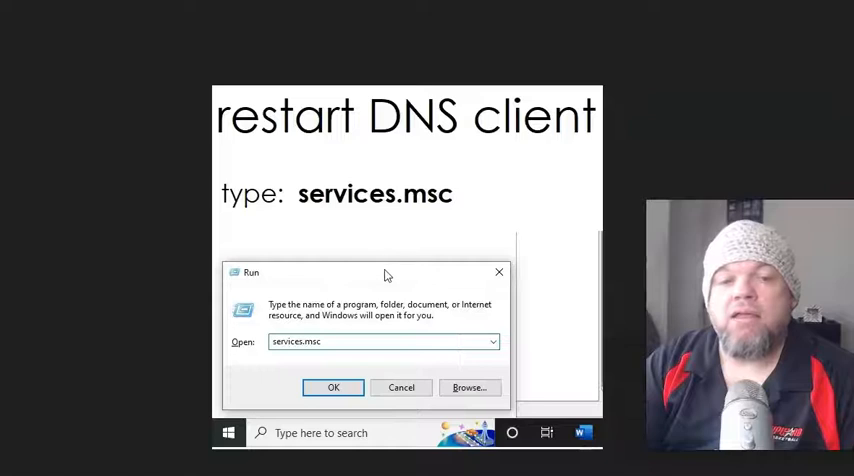
{"action": "mouse_move", "coordinate": [270, 278]}
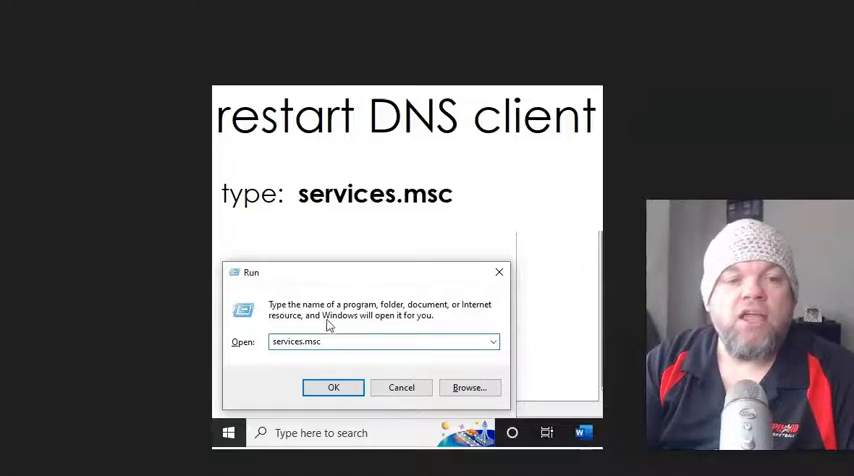
{"action": "mouse_move", "coordinate": [316, 224]}
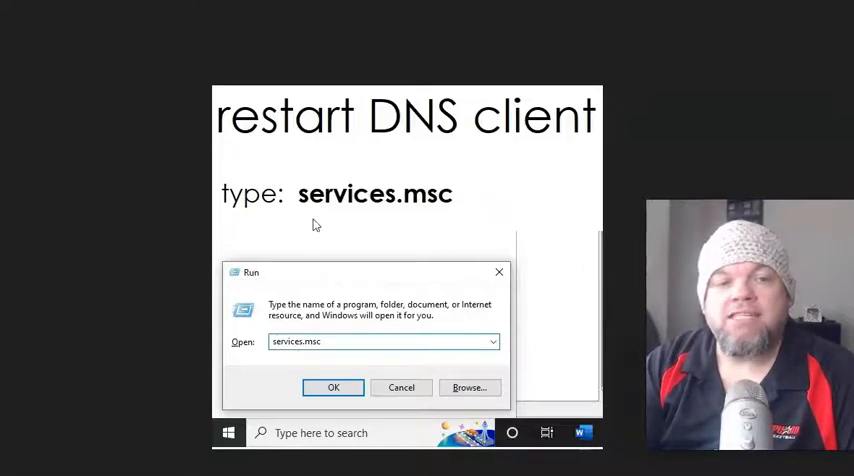
{"action": "mouse_move", "coordinate": [384, 228]}
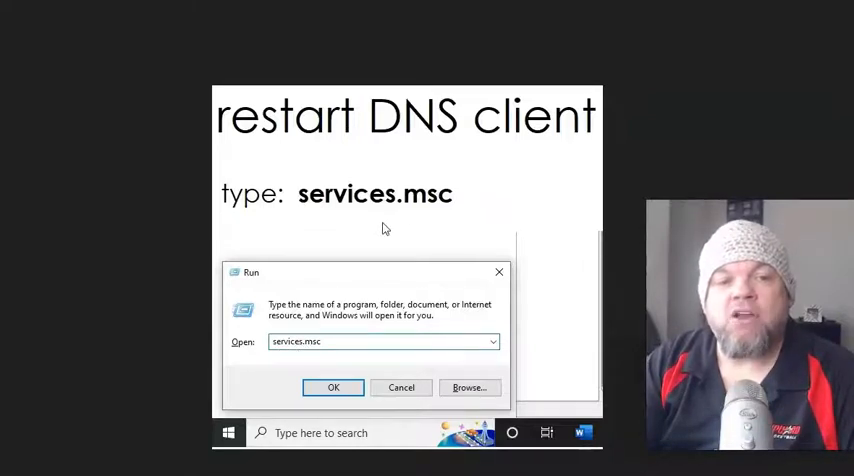
{"action": "mouse_move", "coordinate": [360, 228]}
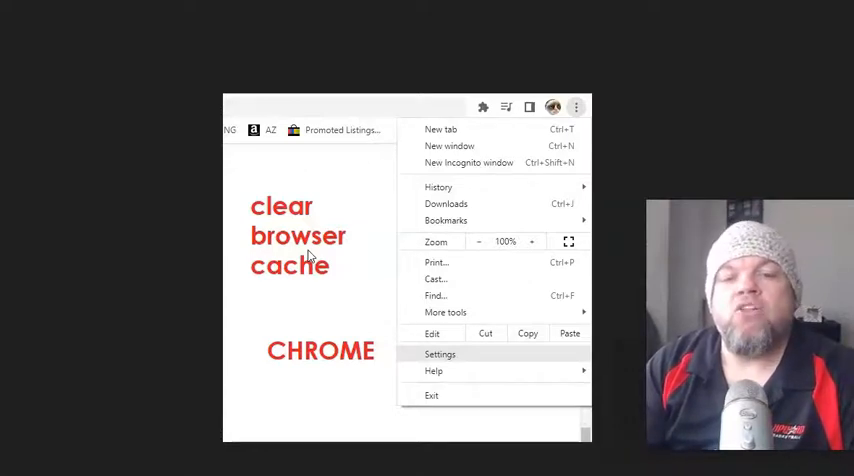
{"action": "mouse_move", "coordinate": [8, 272]}
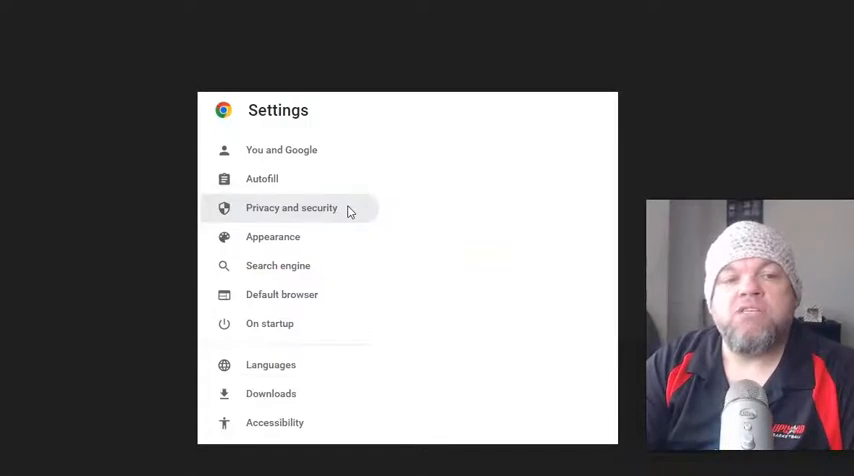
Clear browsing history, cookies and cached files for All time via Privacy and security.
{"action": "left_click", "coordinate": [292, 208]}
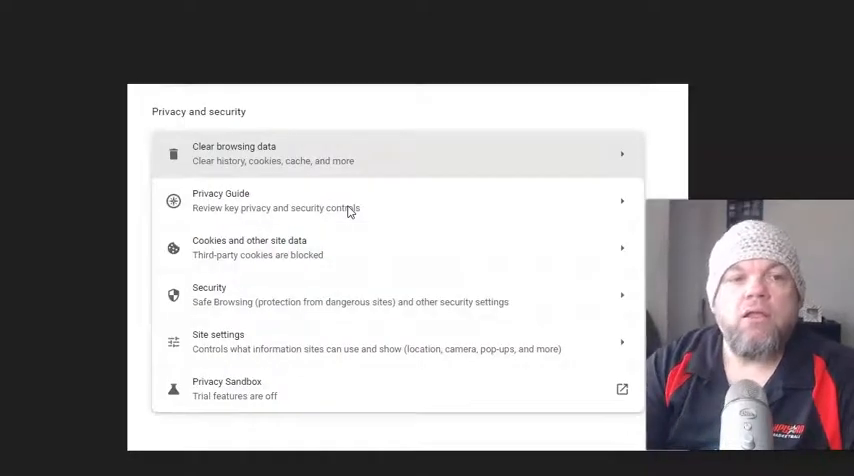
{"action": "mouse_move", "coordinate": [390, 140]}
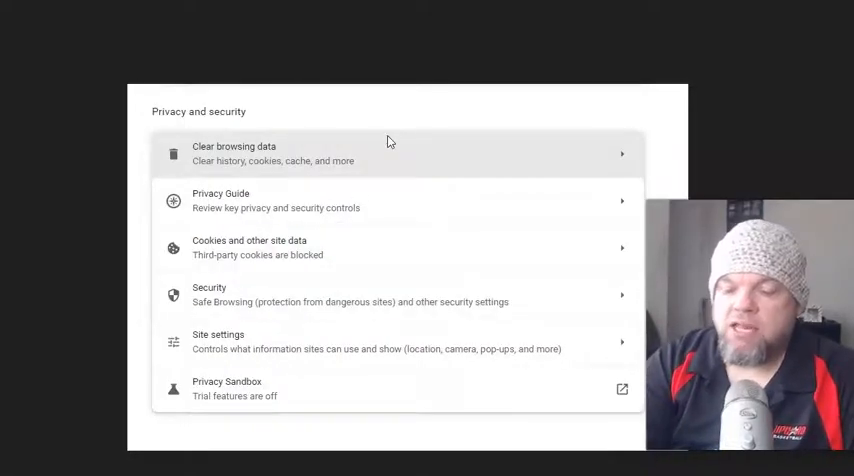
{"action": "left_click", "coordinate": [234, 152]}
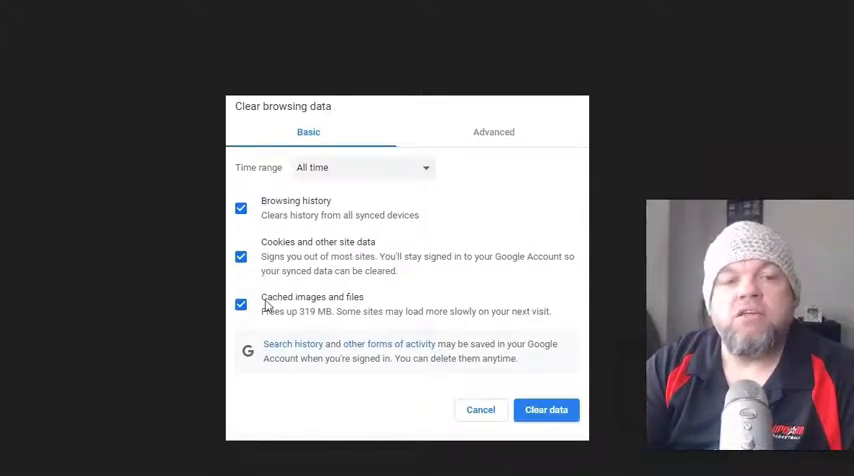
{"action": "mouse_move", "coordinate": [540, 388]}
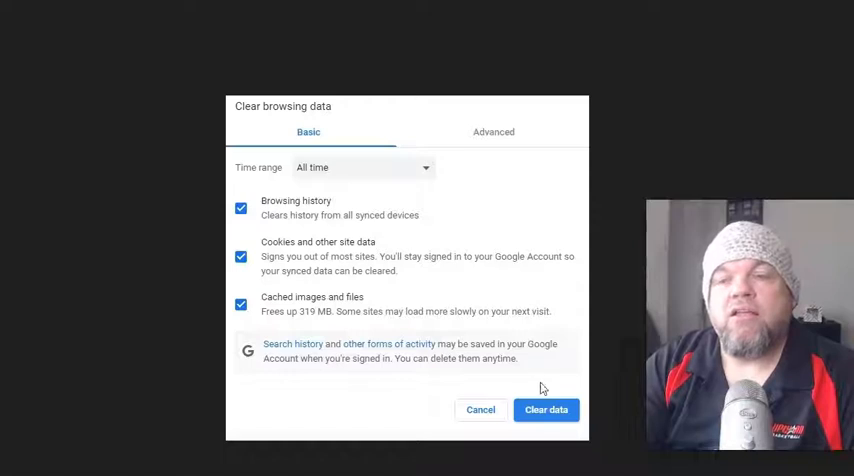
{"action": "mouse_move", "coordinate": [540, 204]}
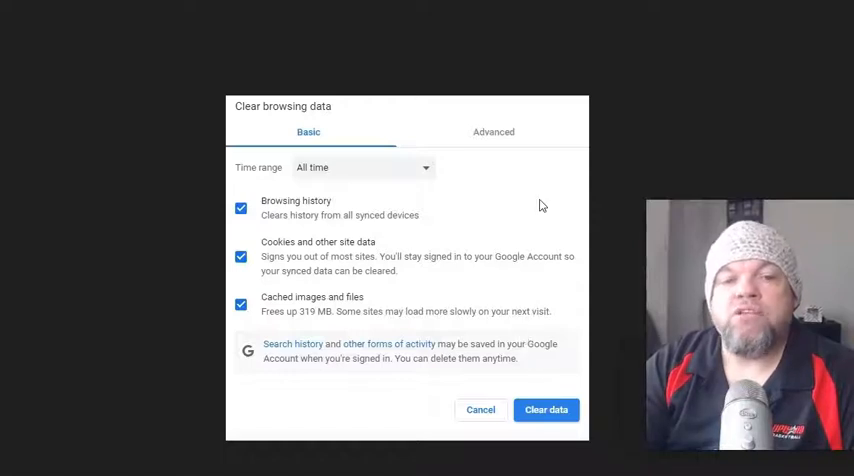
{"action": "left_click", "coordinate": [564, 112]}
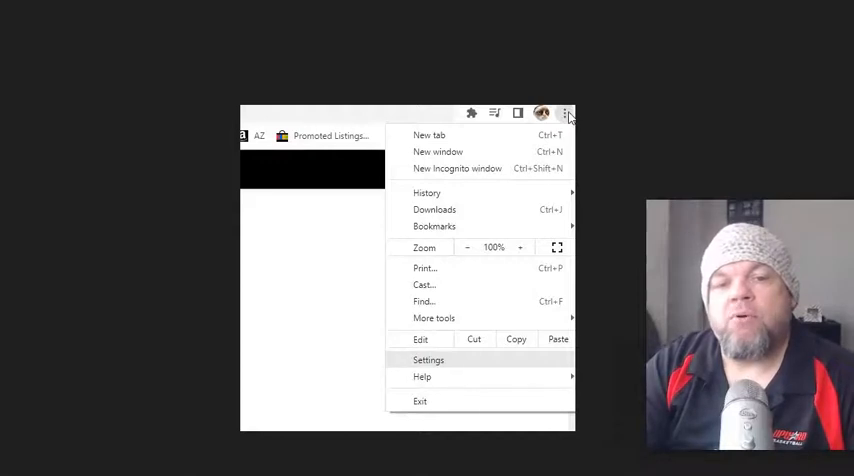
{"action": "mouse_move", "coordinate": [484, 360]}
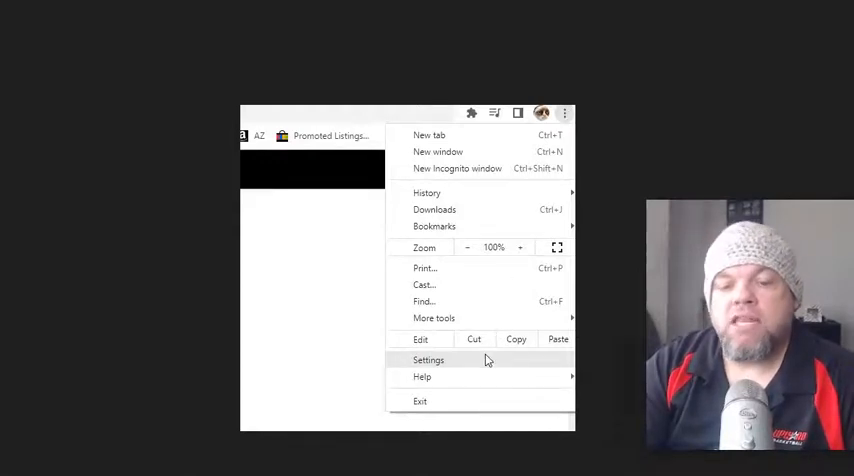
Reach the Reset and clean up section in Chrome settings to restore original defaults.
{"action": "left_click", "coordinate": [428, 360]}
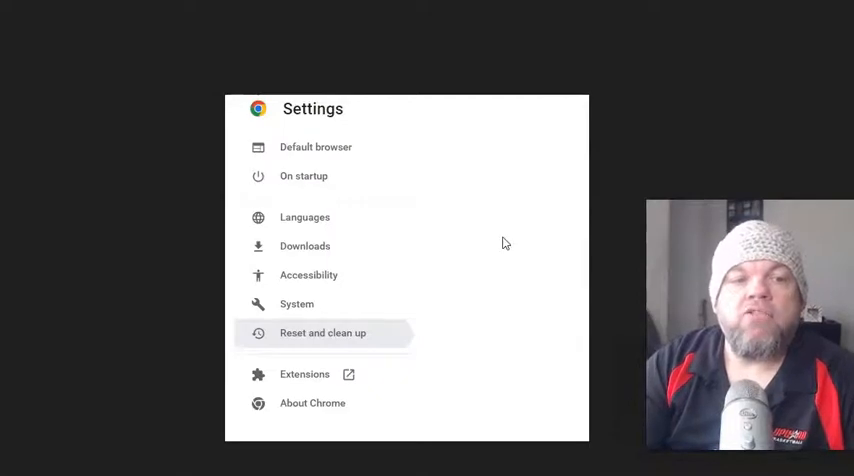
{"action": "mouse_move", "coordinate": [280, 176]}
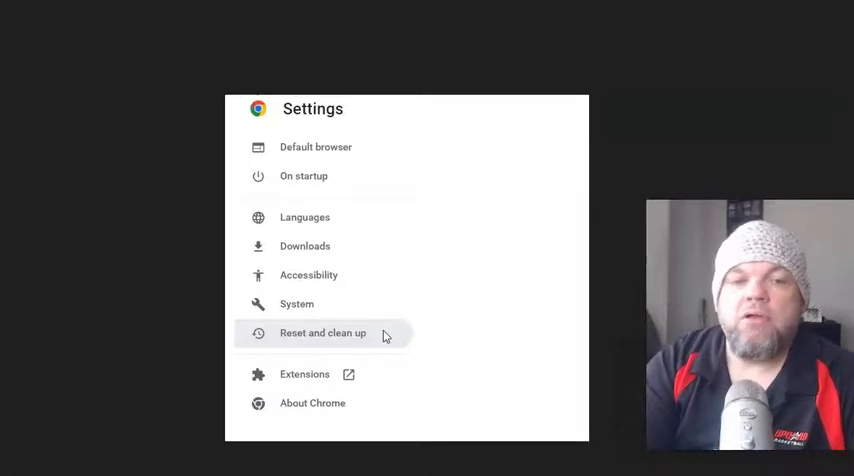
{"action": "left_click", "coordinate": [322, 332]}
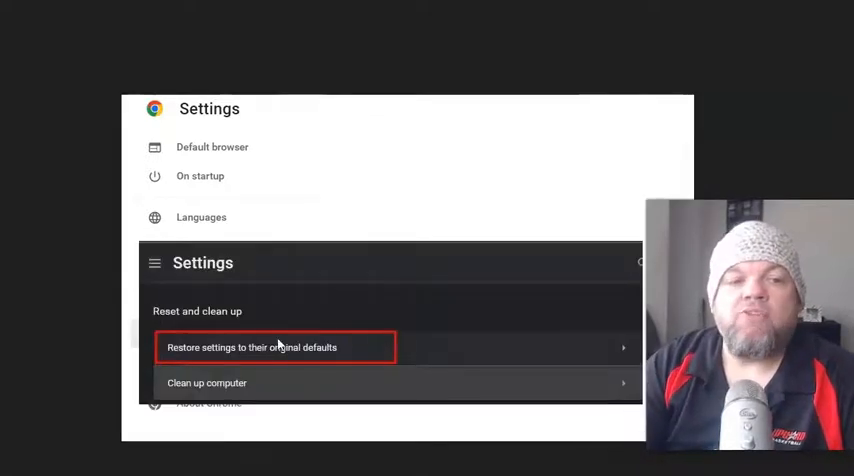
{"action": "mouse_move", "coordinate": [336, 360]}
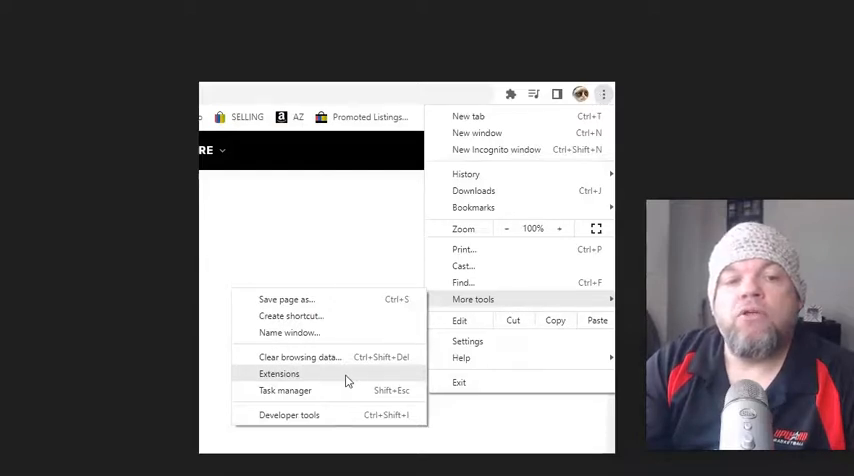
Show the installed extensions and switch off PayPal Honey.
{"action": "left_click", "coordinate": [280, 372]}
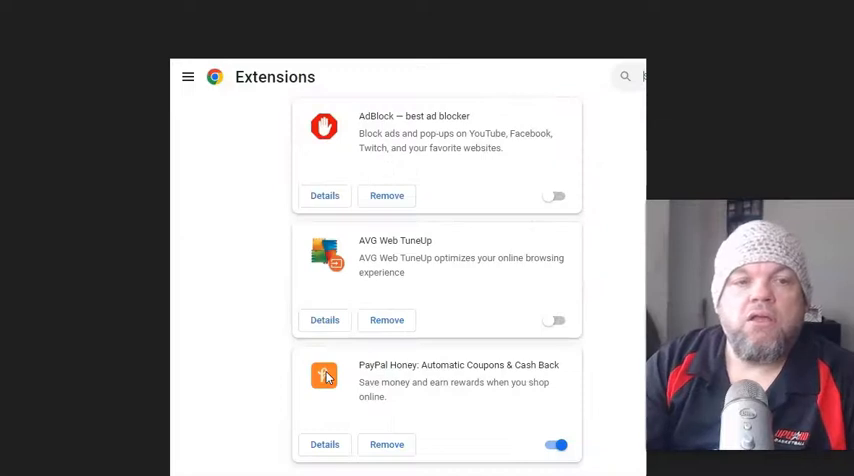
{"action": "mouse_move", "coordinate": [576, 170]}
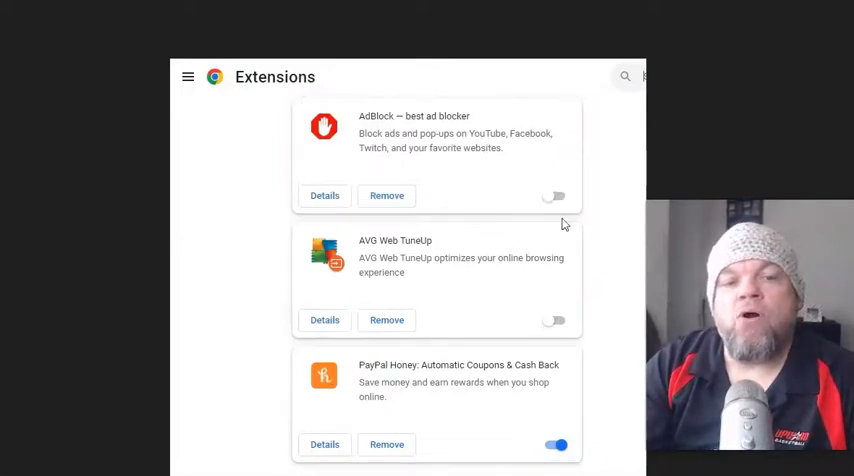
{"action": "left_click", "coordinate": [556, 444]}
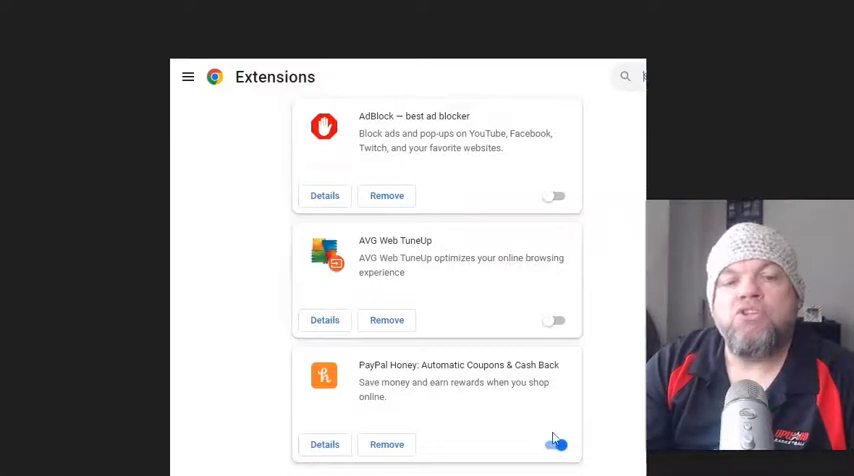